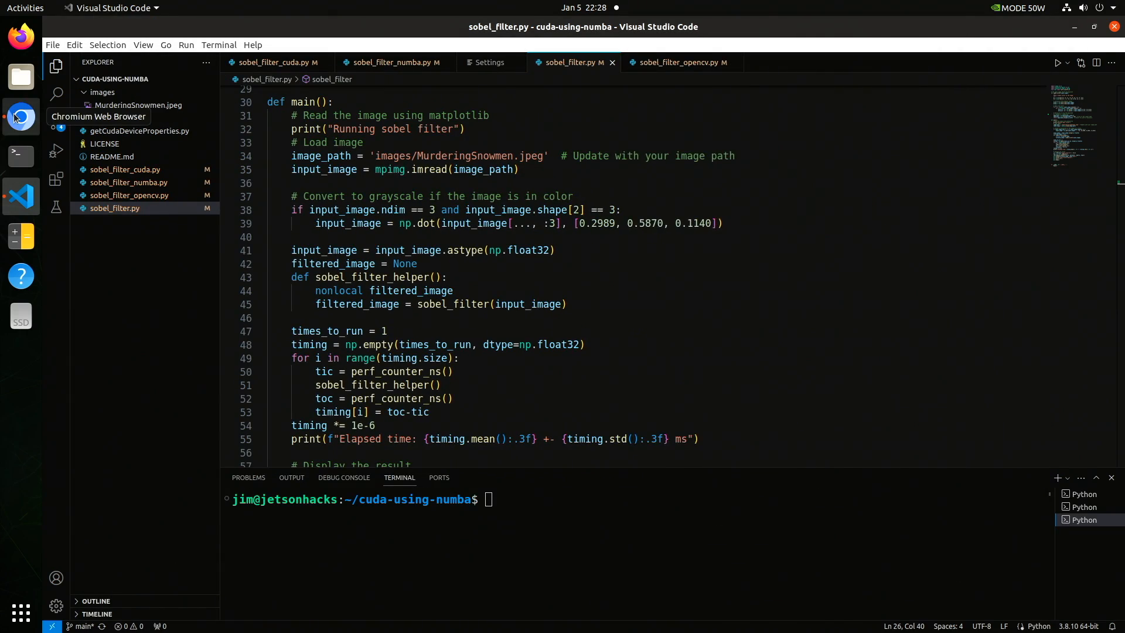
# Run the plain NumPy sobel_filter.py, which reports about 71977 ms elapsed
pyautogui.click(20, 117)
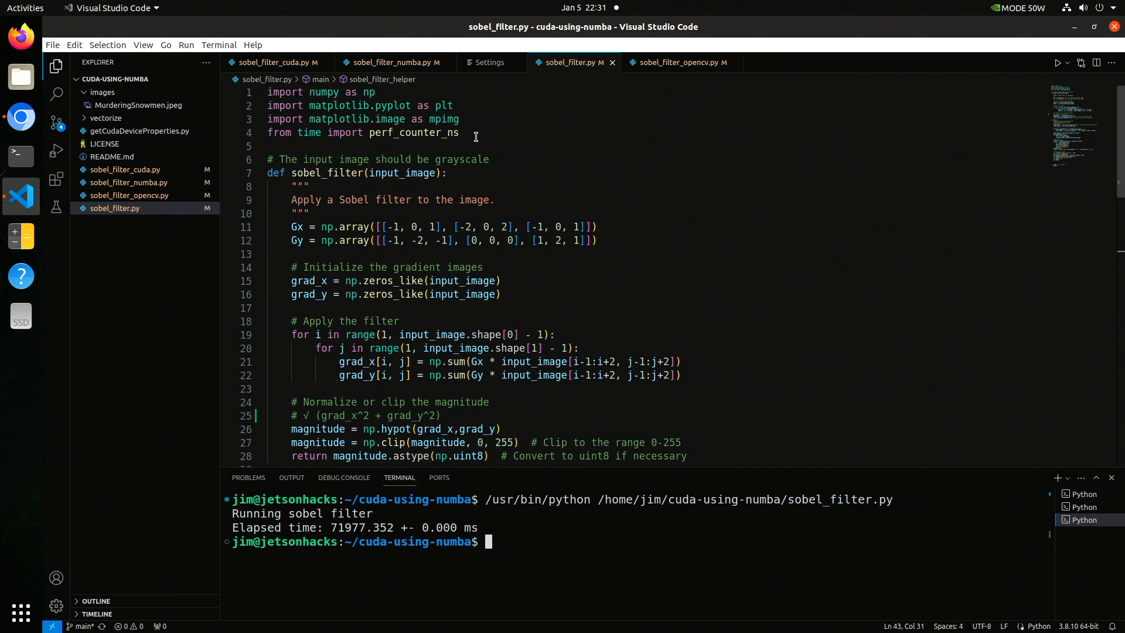
pyautogui.write('import numba')
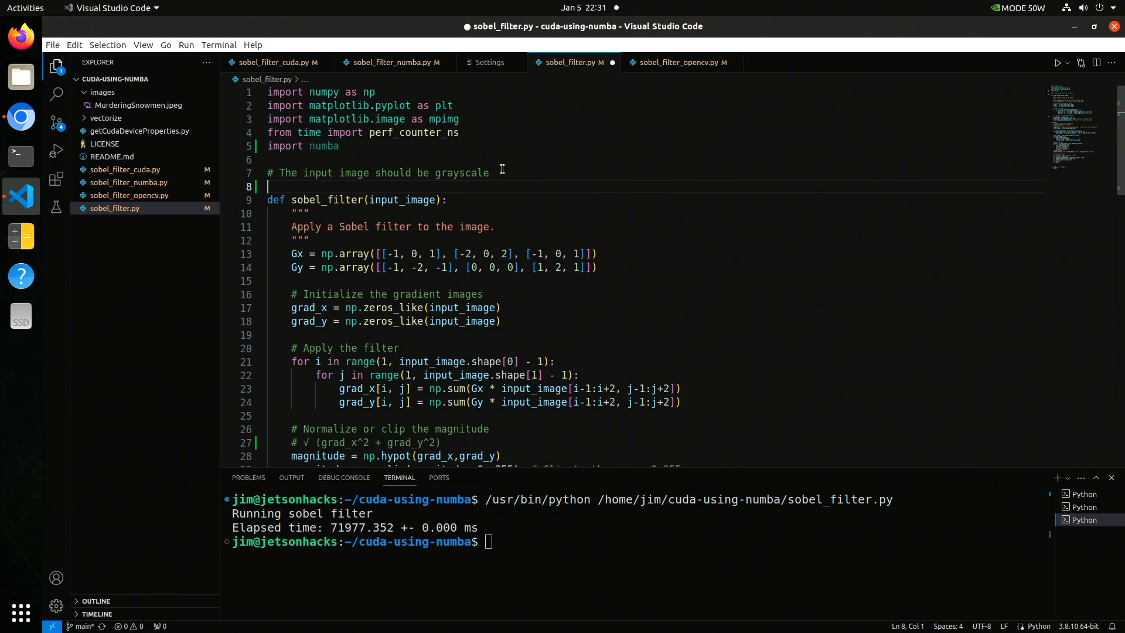
pyautogui.write('@')
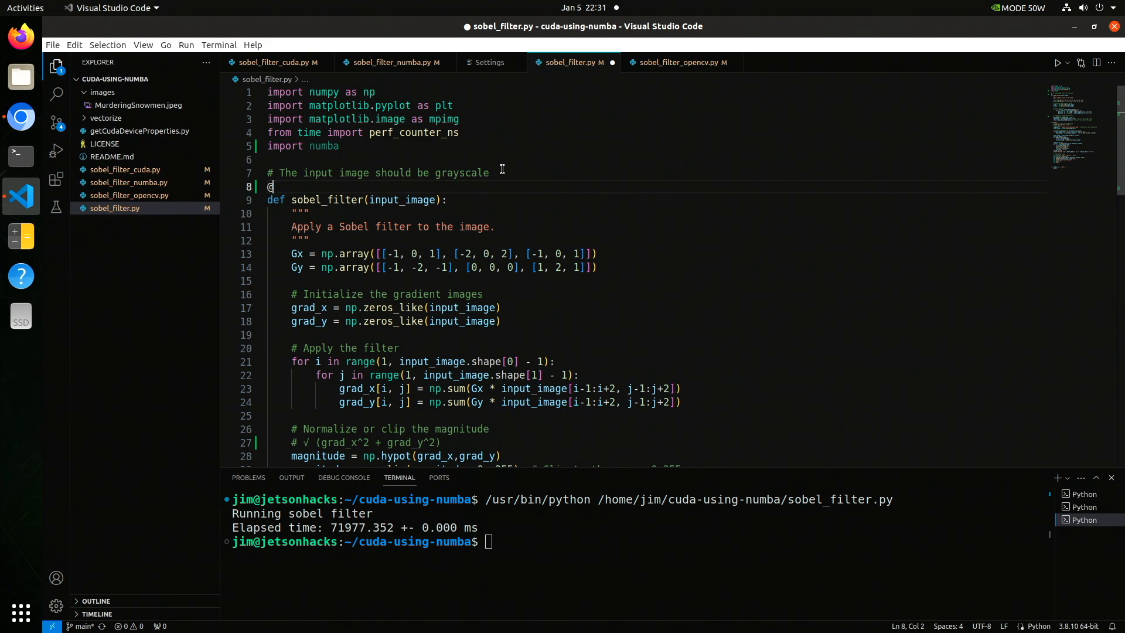
pyautogui.write('numba.jit(')
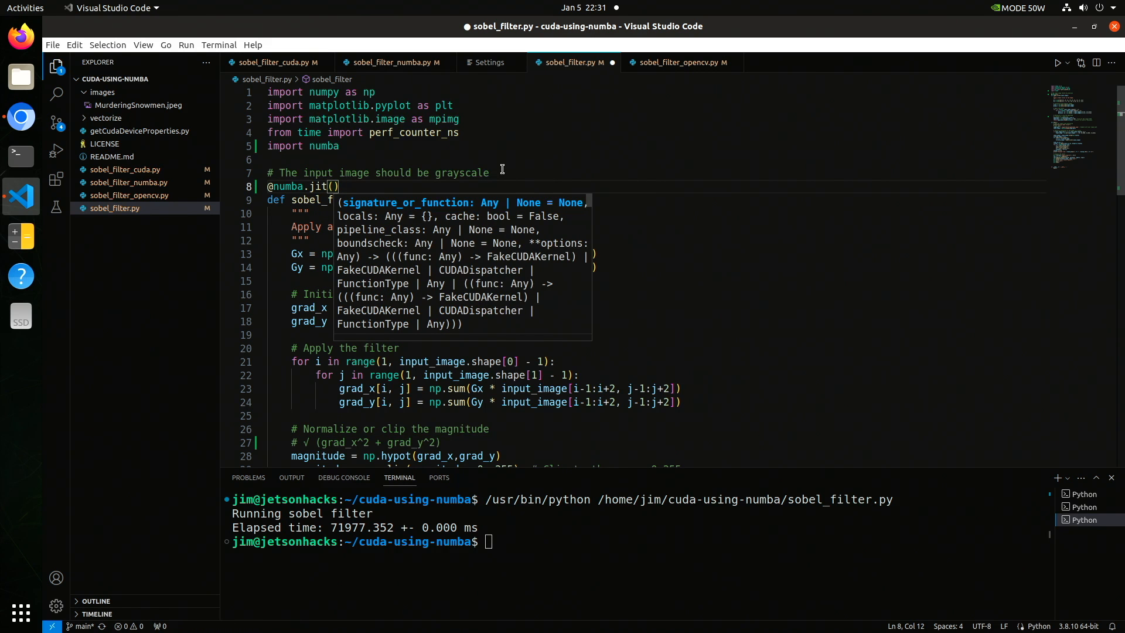
pyautogui.write('nopython=t')
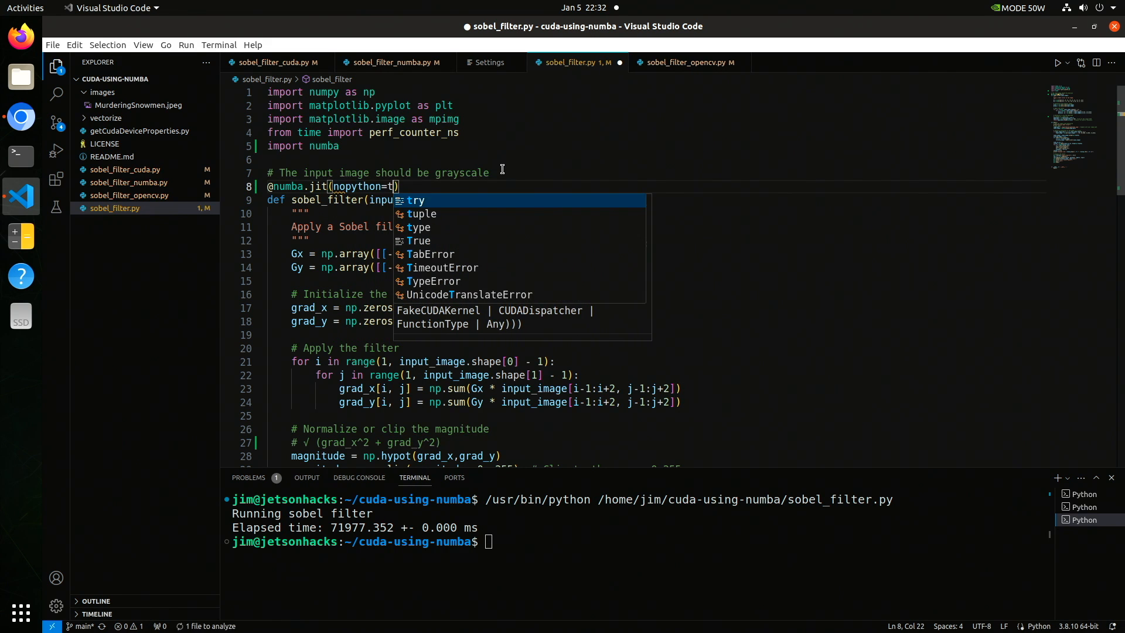
pyautogui.write('rue')
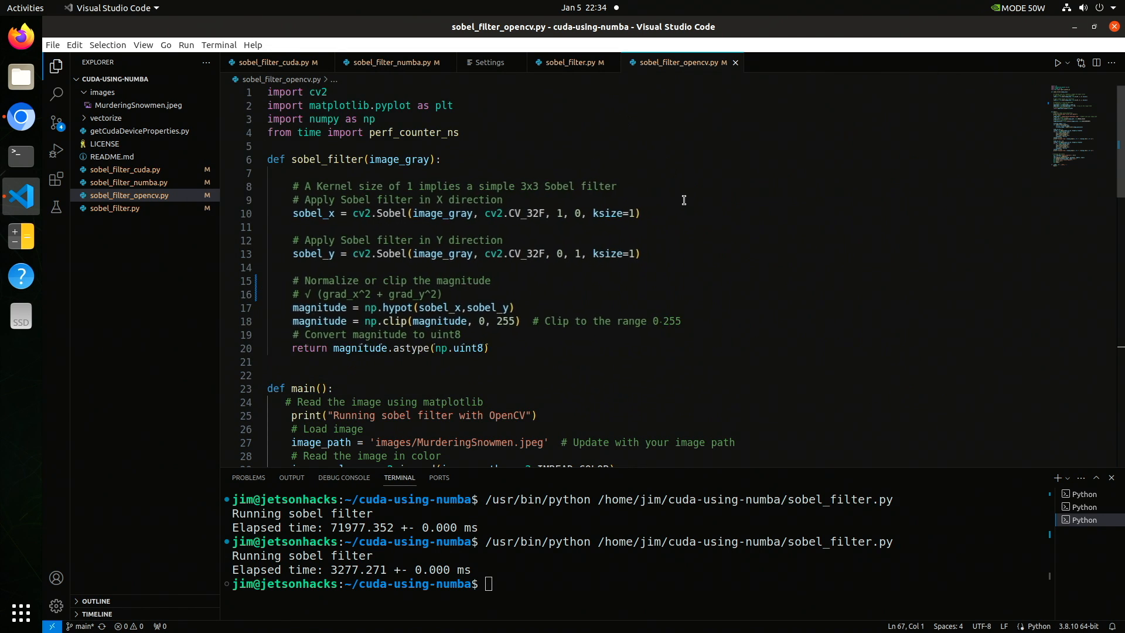
# Look through sobel_filter_opencv.py before running it for the ~50–57 ms edge image
pyautogui.scroll(-3)
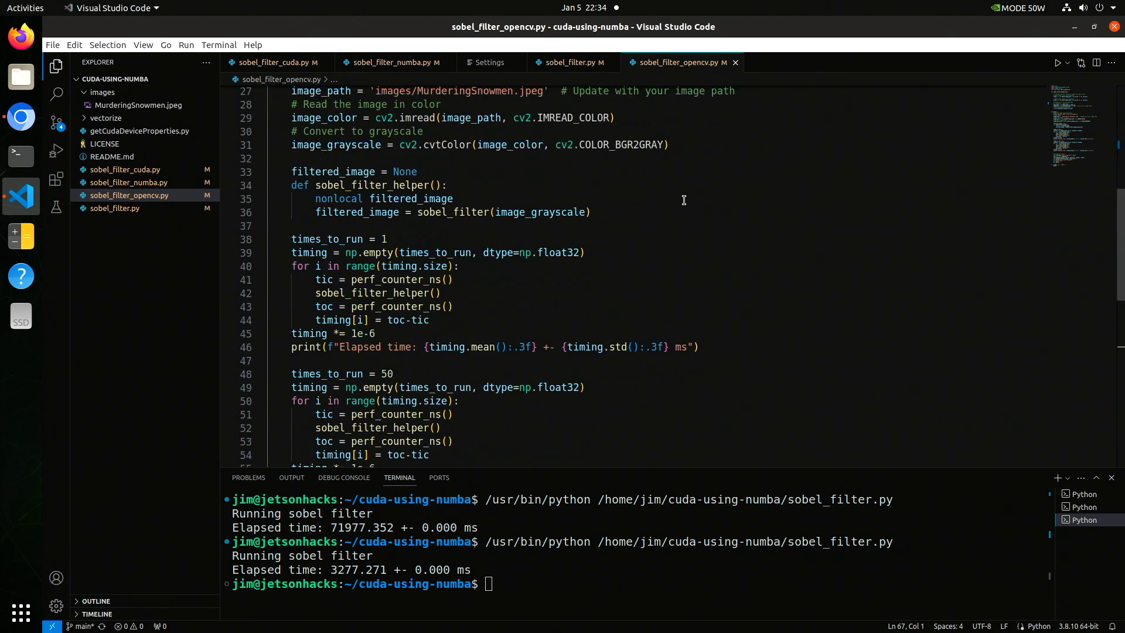
pyautogui.scroll(-3)
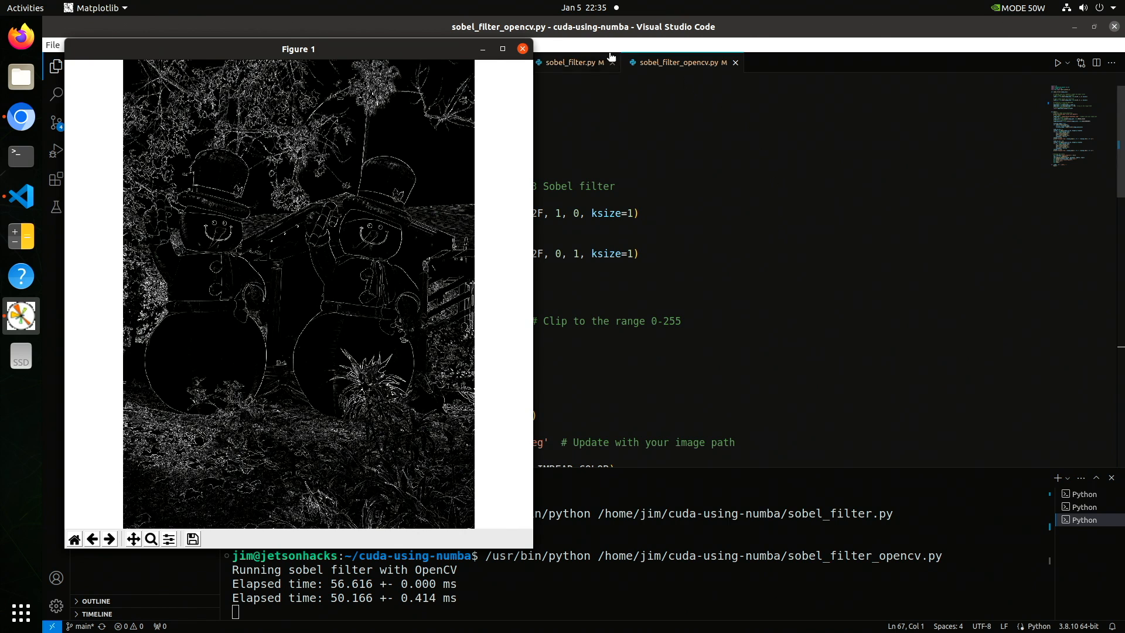
# Close the OpenCV figure so sobel_filter_numba.py can run at about 681 ms
pyautogui.click(521, 49)
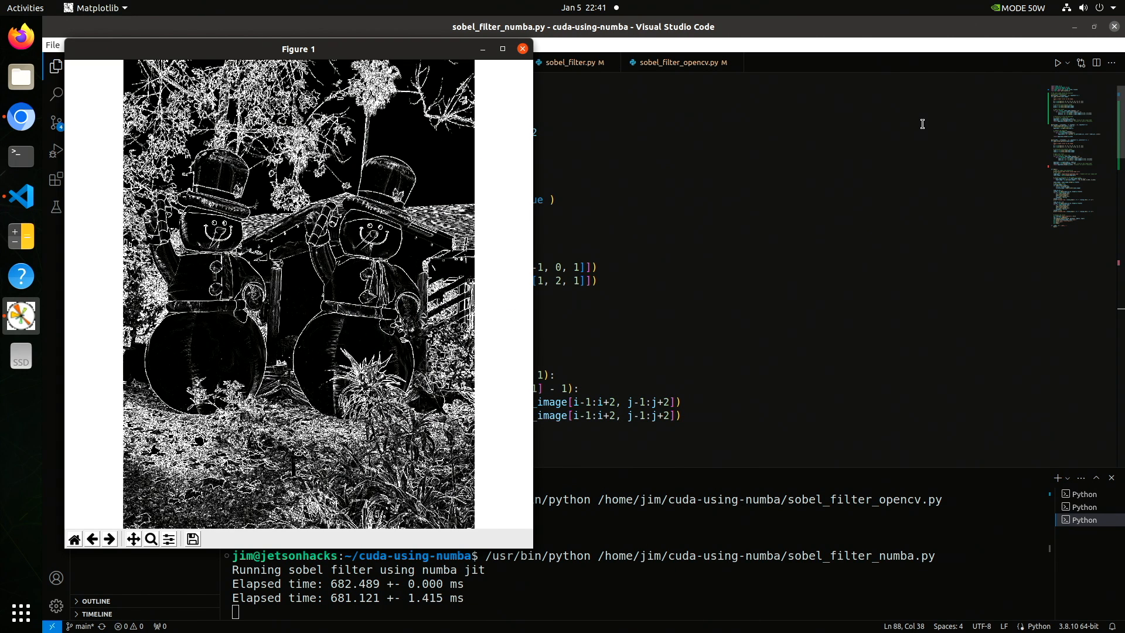
# Close the Numba figures between reruns that drop to about 28 ms
pyautogui.click(523, 49)
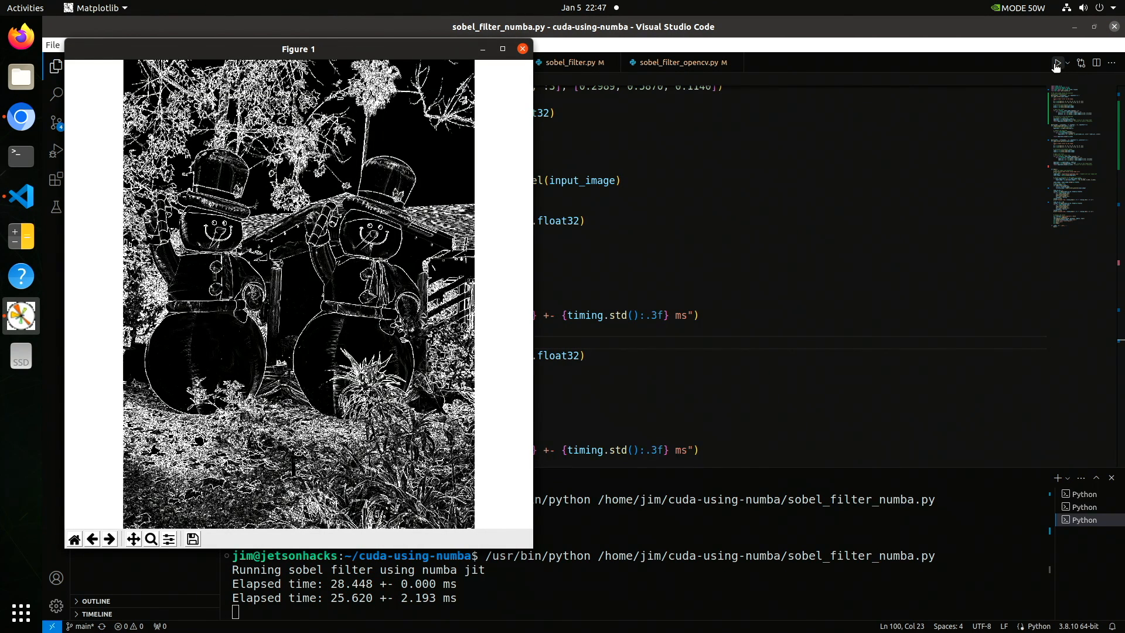
pyautogui.click(522, 49)
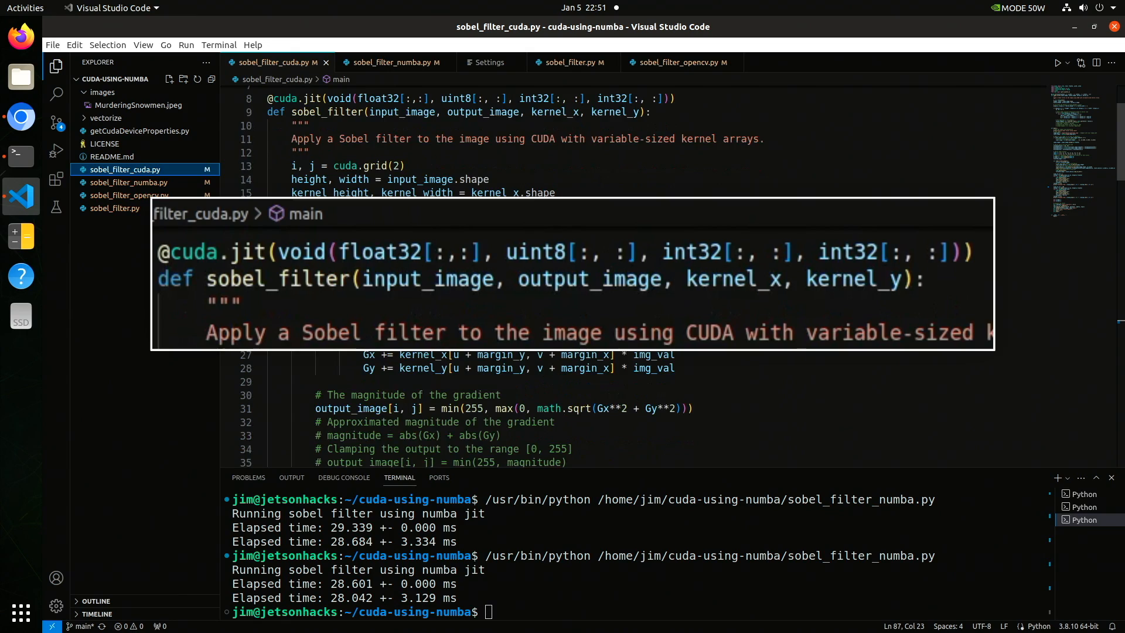
pyautogui.click(1056, 63)
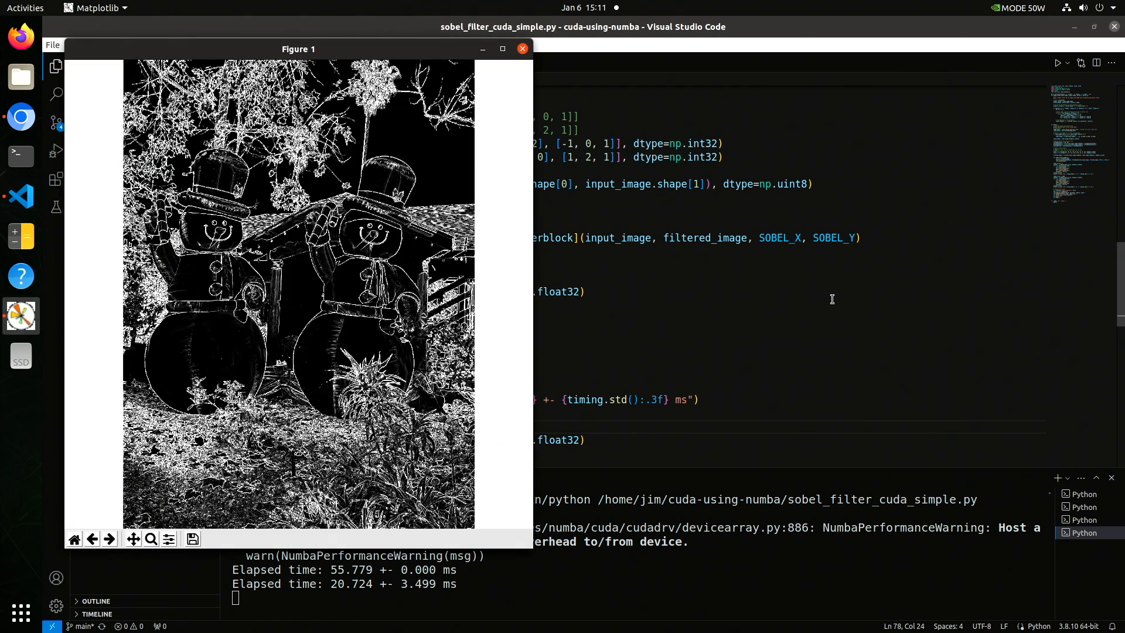
pyautogui.moveTo(276, 334)
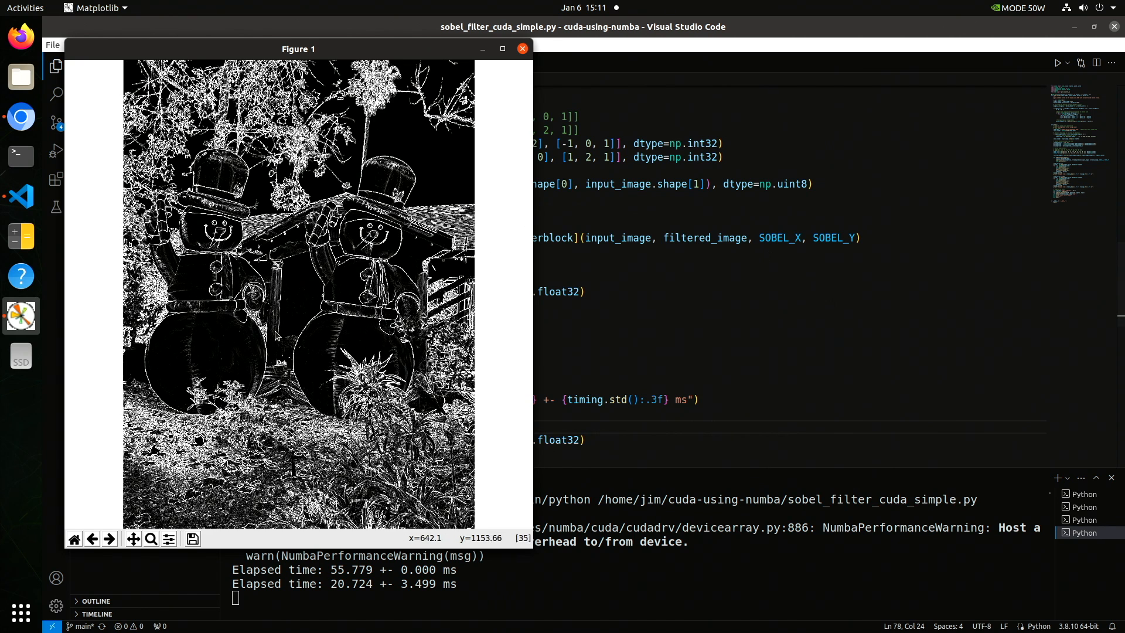
# Close the Matplotlib figure before running the device-copy CUDA version at about 16 ms
pyautogui.click(521, 49)
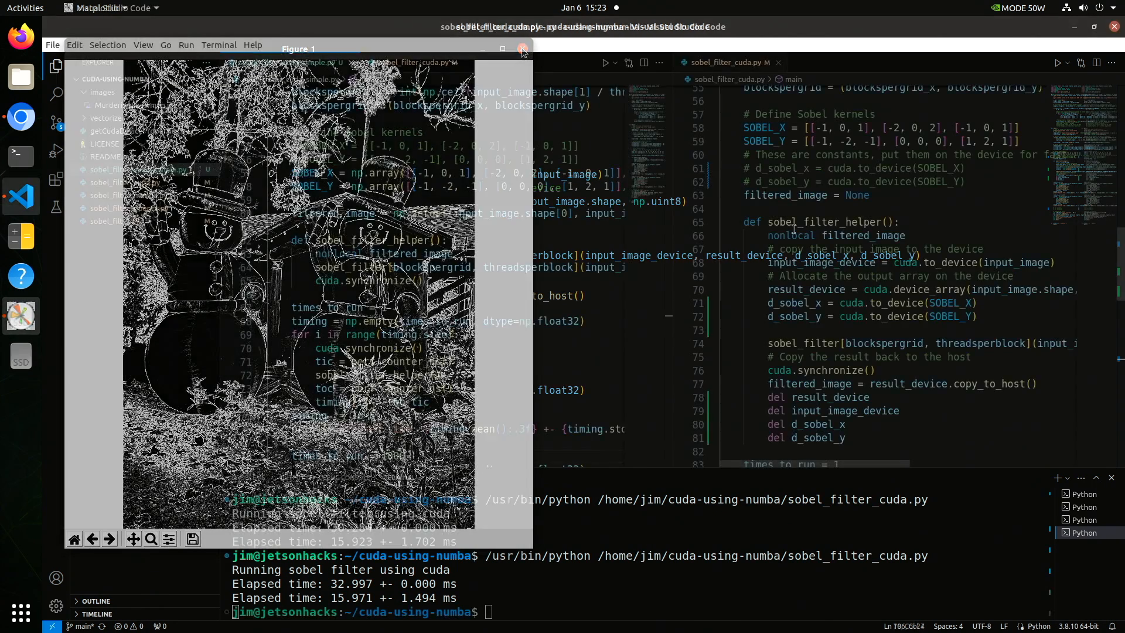
pyautogui.click(523, 48)
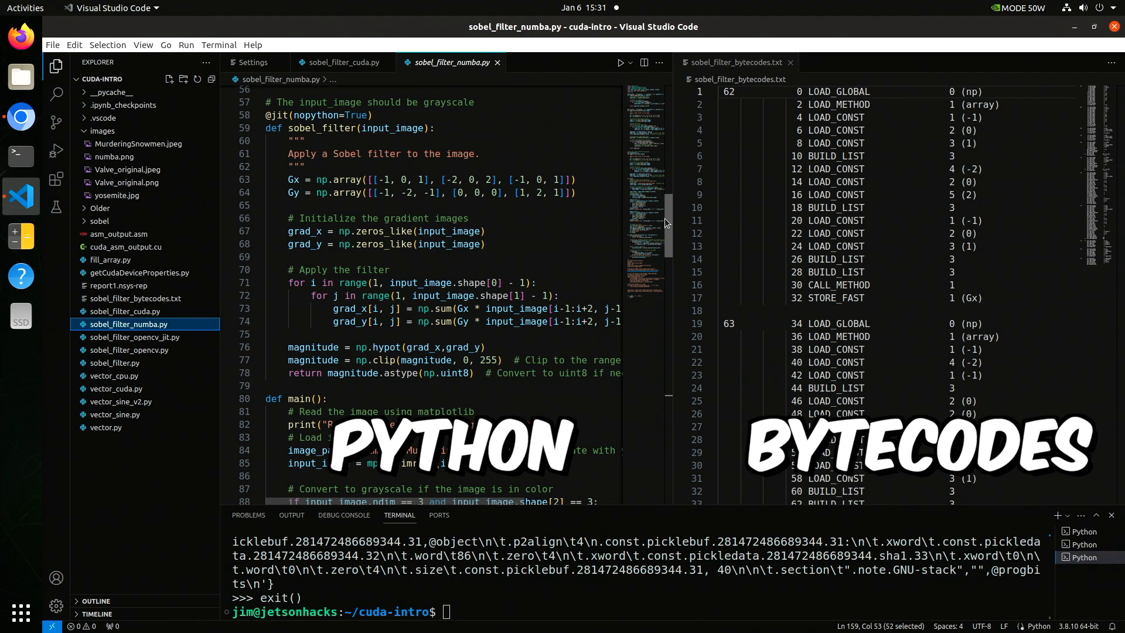
# Mark the Gx-array bytecodes for line 62 and bring up asm_output.asm beside them
pyautogui.moveTo(288, 180); pyautogui.dragTo(456, 179)
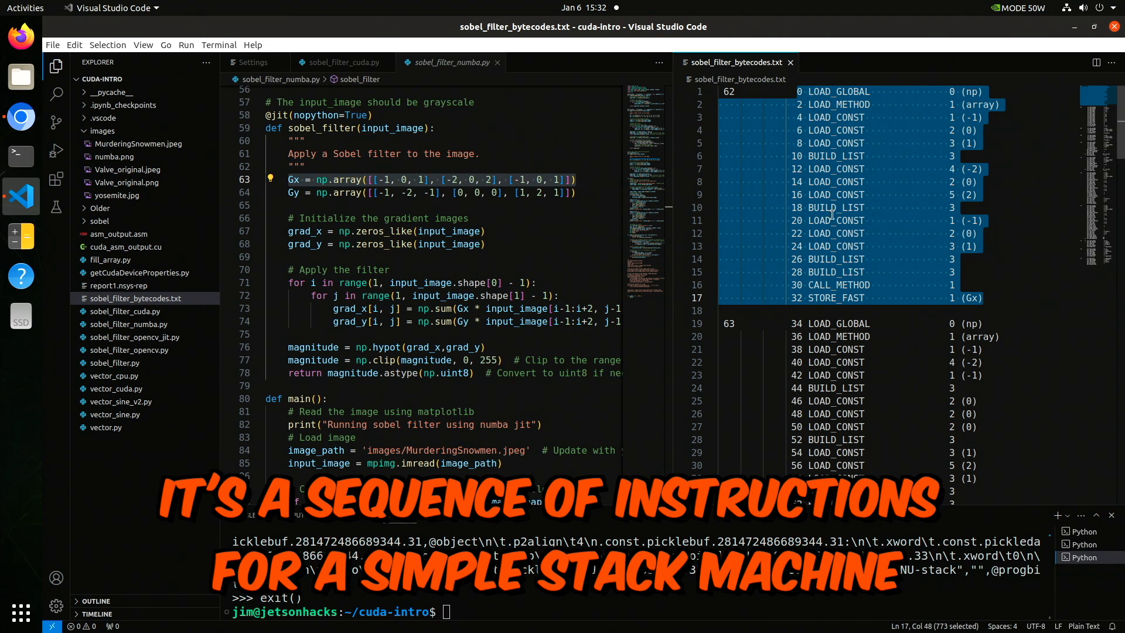
pyautogui.scroll(-3)
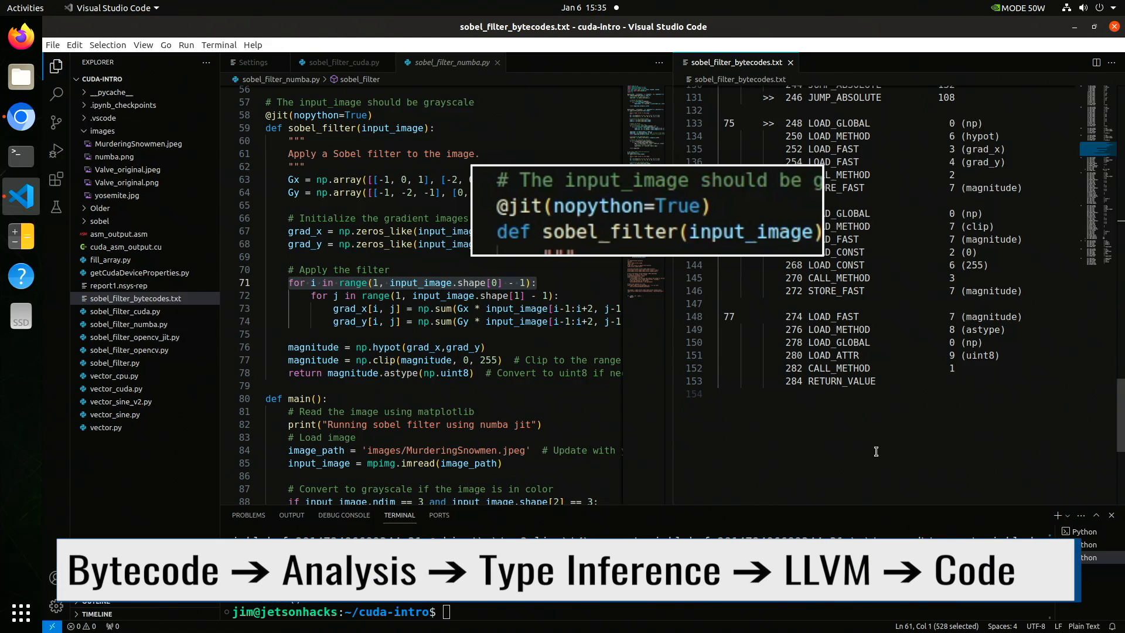
pyautogui.click(119, 234)
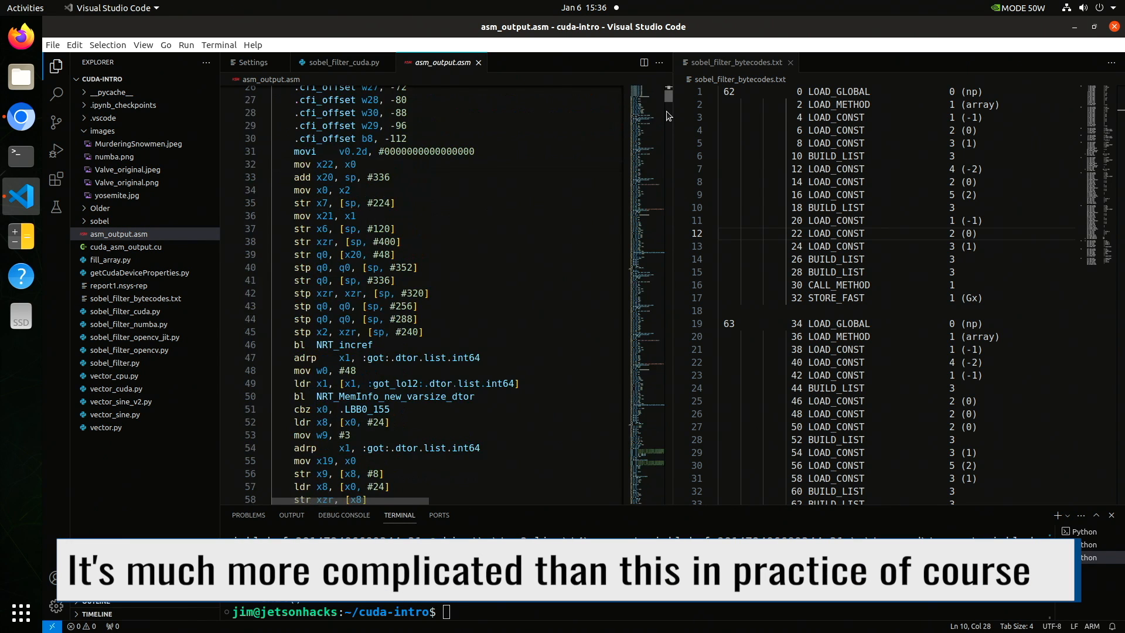
# Skim the ARM64 asm_output.asm, then replace it with cuda_asm_output.cu from the Explorer
pyautogui.scroll(-3)
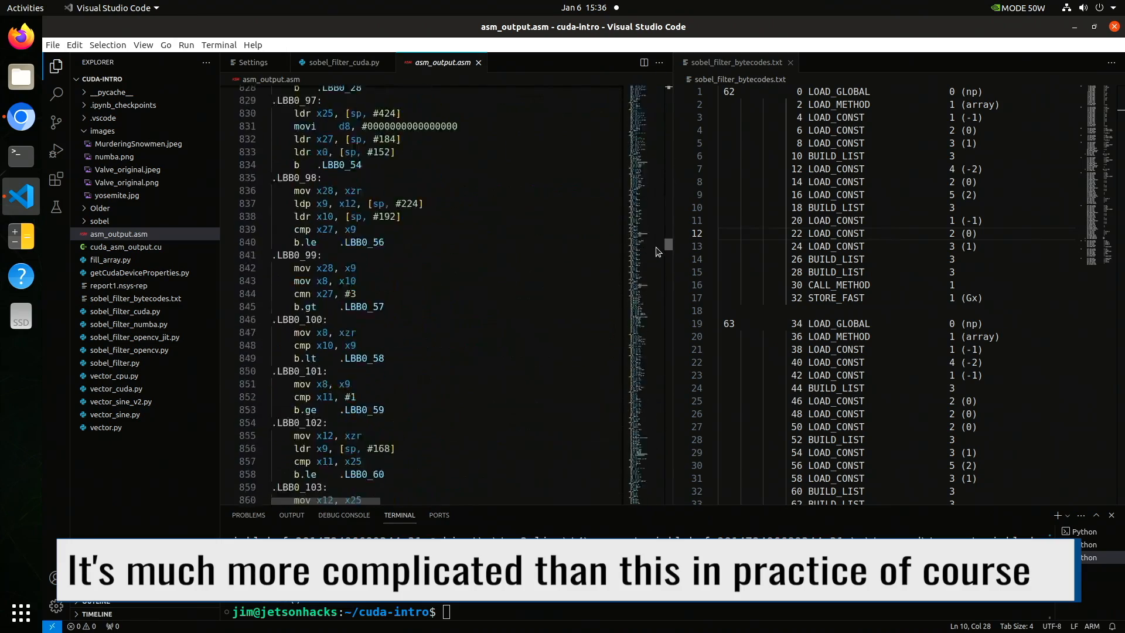
pyautogui.scroll(-3)
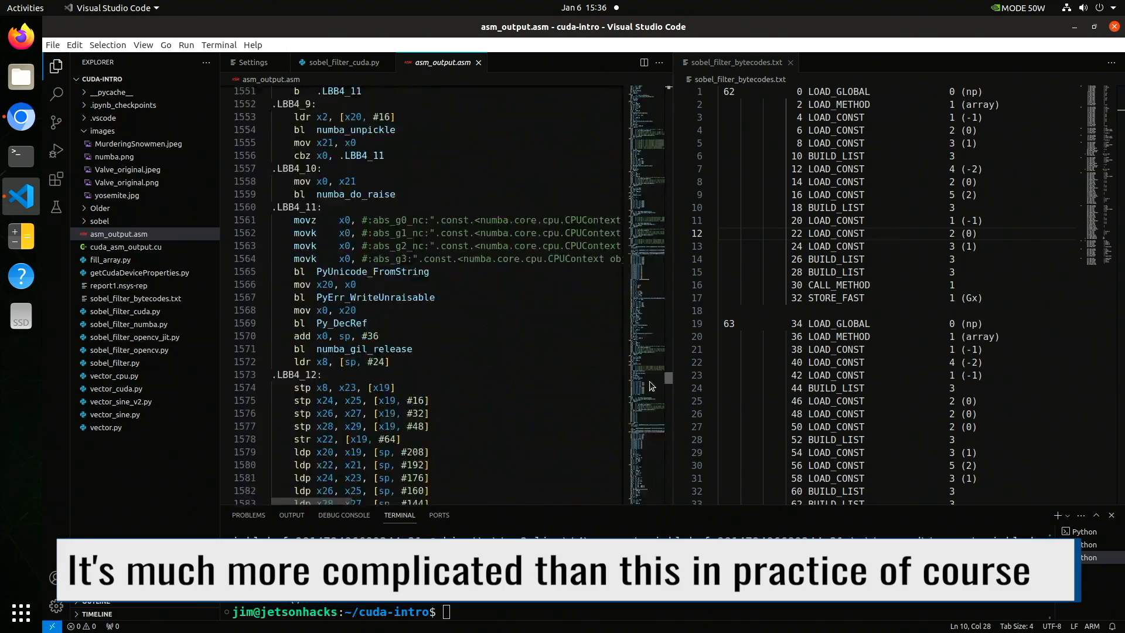
pyautogui.scroll(-3)
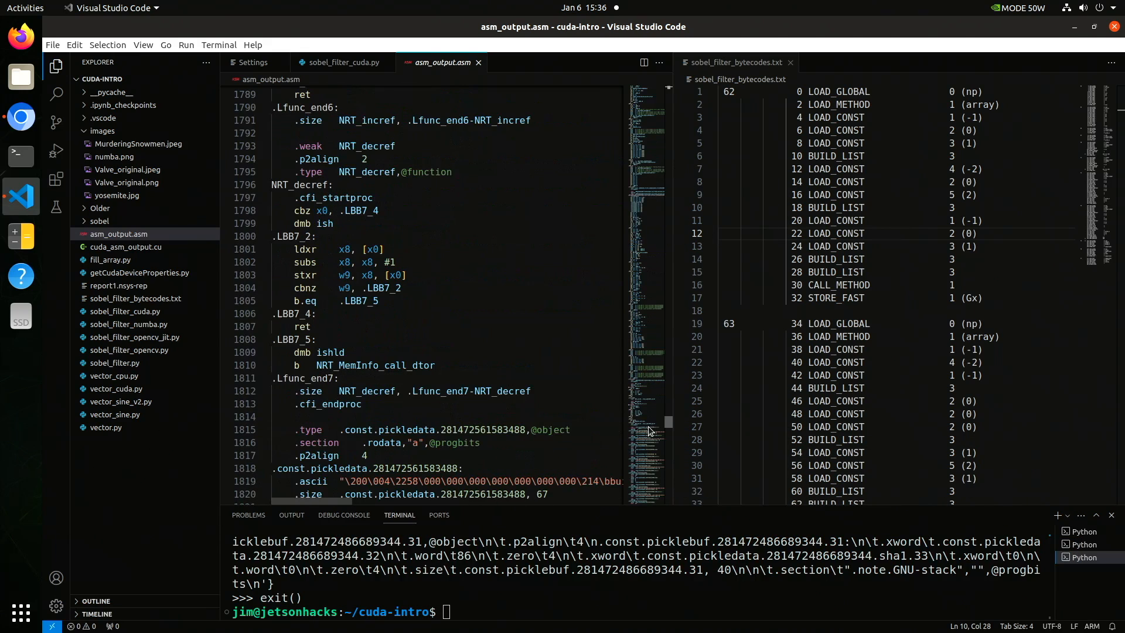
pyautogui.click(126, 246)
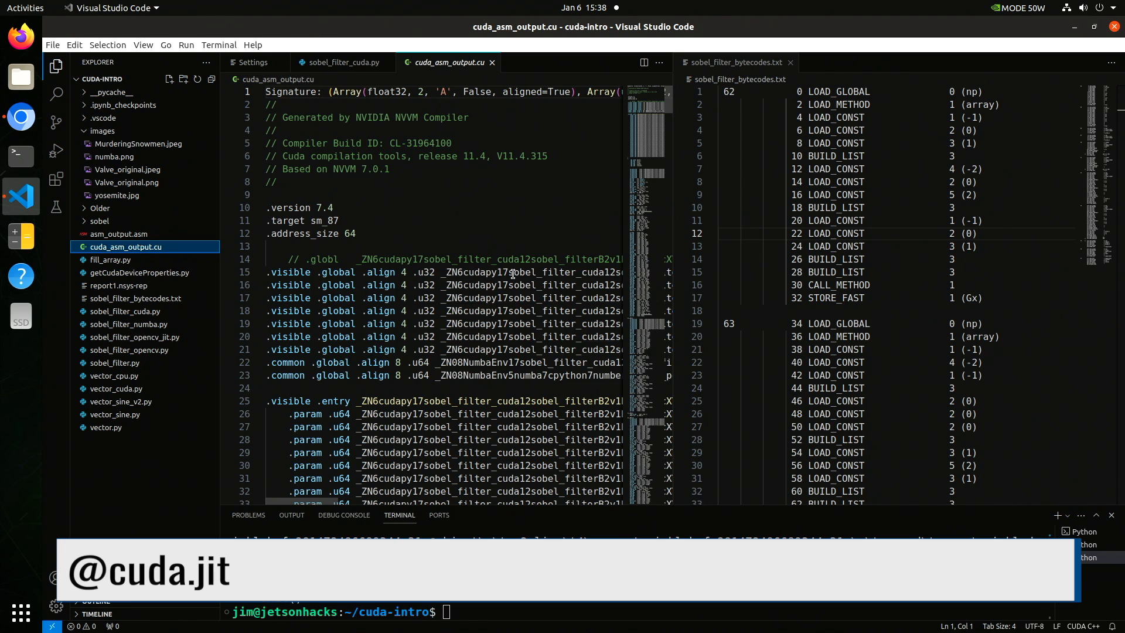
pyautogui.scroll(-3)
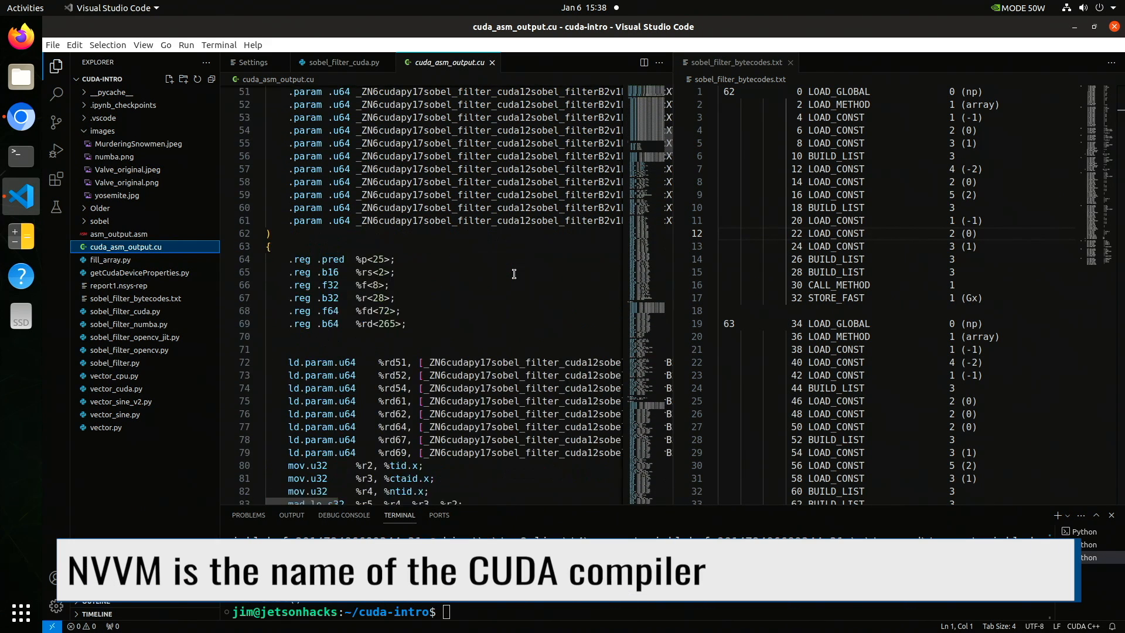
pyautogui.scroll(-3)
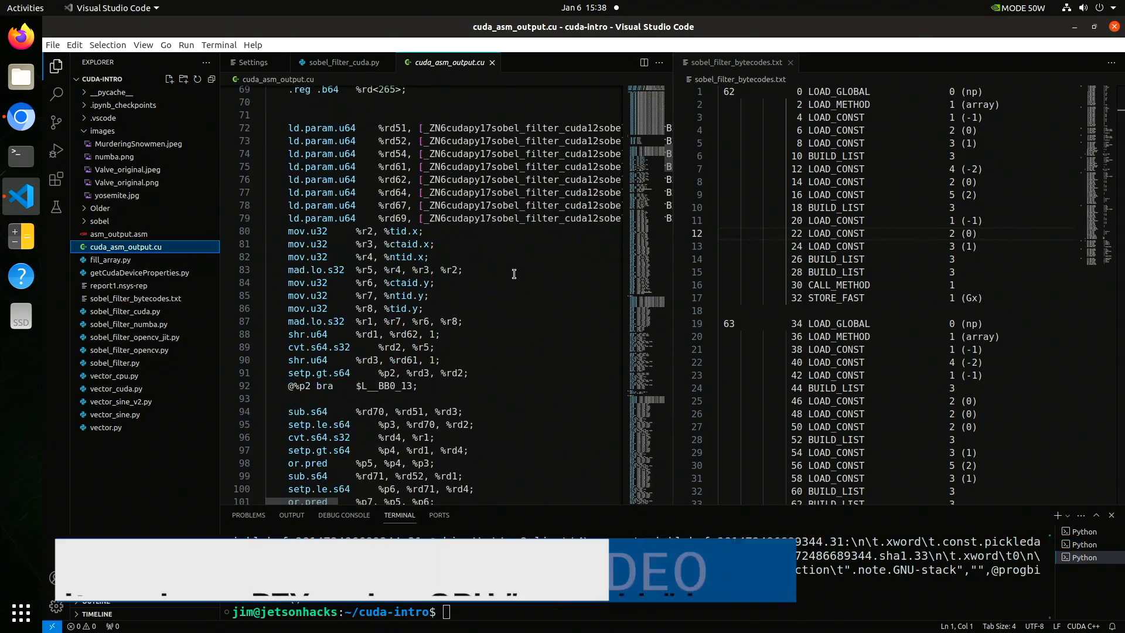